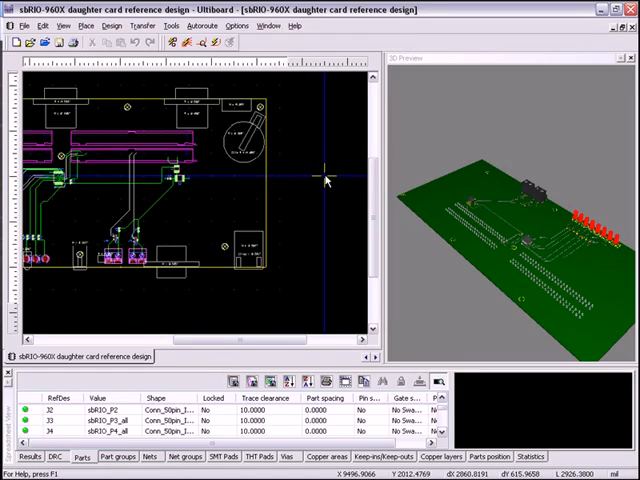
pyautogui.moveTo(204, 140)
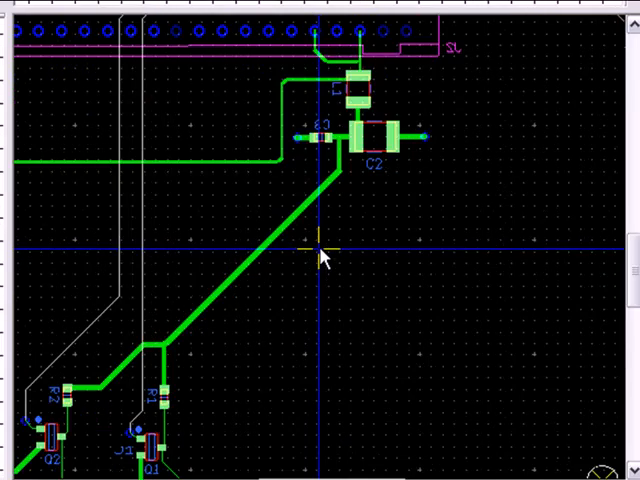
# Step: Choose Gerber RS-274X as the export format in the File > Export dialog
pyautogui.scroll(-3)
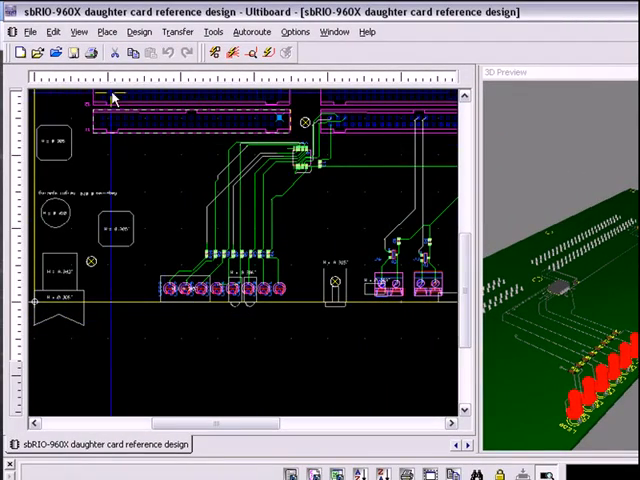
pyautogui.click(30, 32)
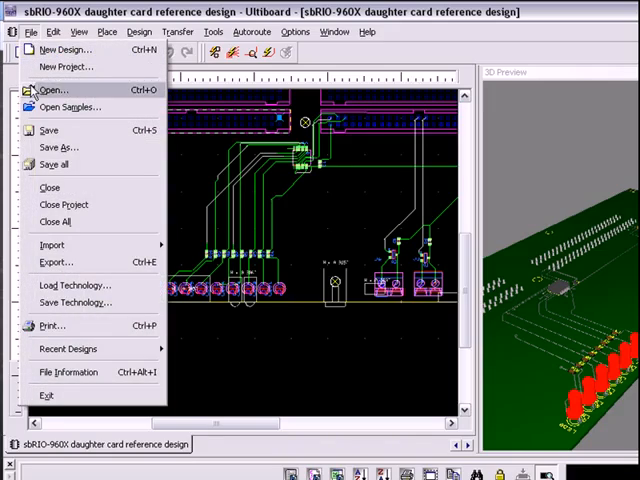
pyautogui.click(56, 262)
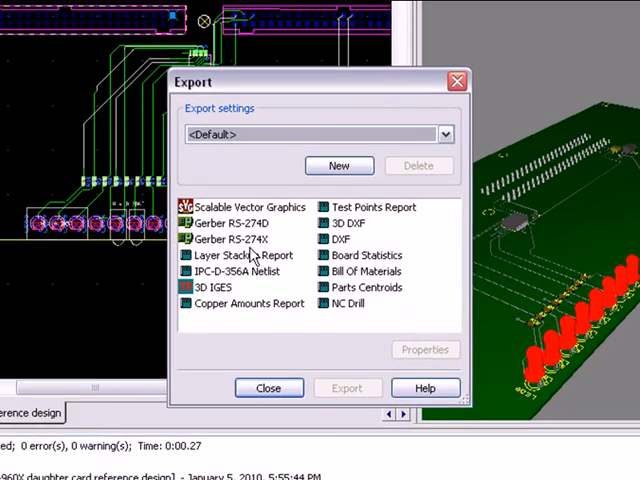
pyautogui.click(246, 236)
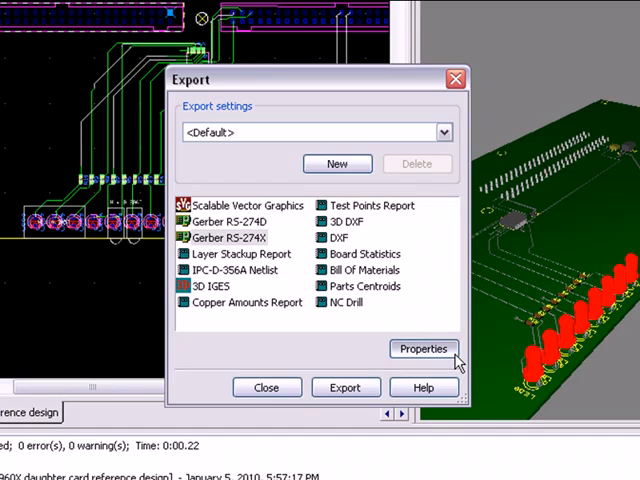
# Step: Add Copper Bottom and Board Outline to the Gerber export layers and confirm the settings
pyautogui.click(424, 348)
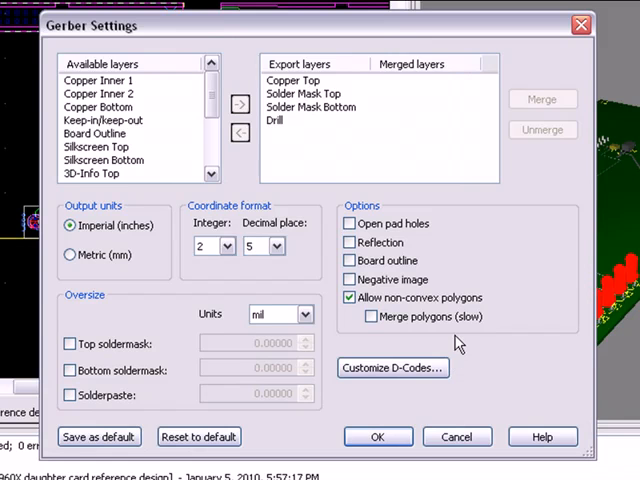
pyautogui.moveTo(296, 148)
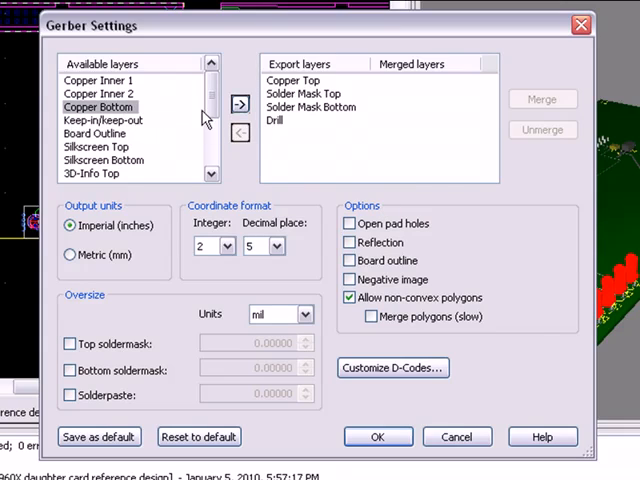
pyautogui.click(240, 104)
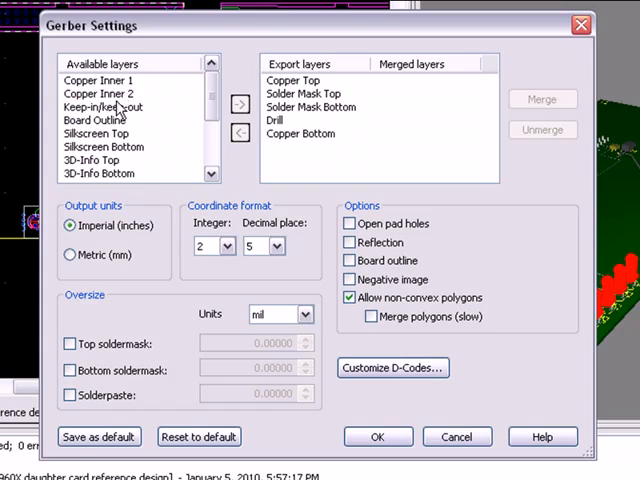
pyautogui.click(240, 108)
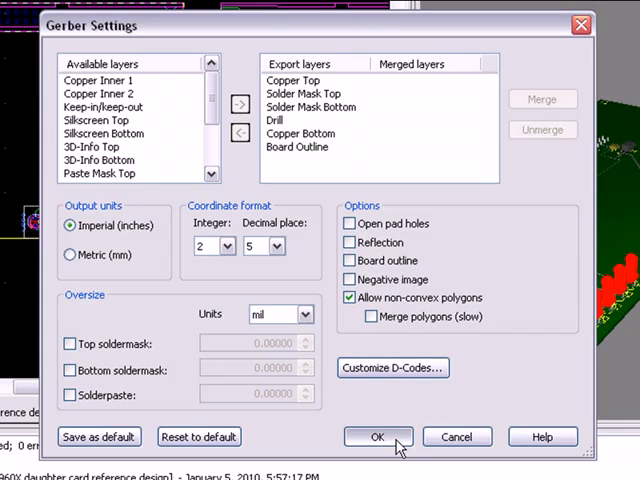
pyautogui.click(376, 436)
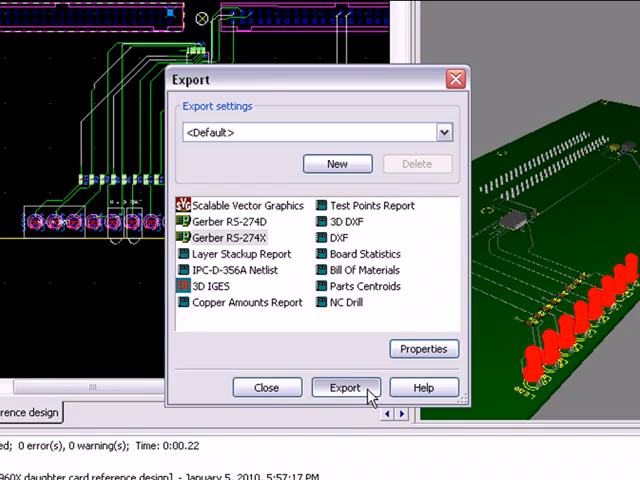
# Step: Start the Gerber export, with the Copper Top layer file proposed on the Desktop
pyautogui.click(344, 388)
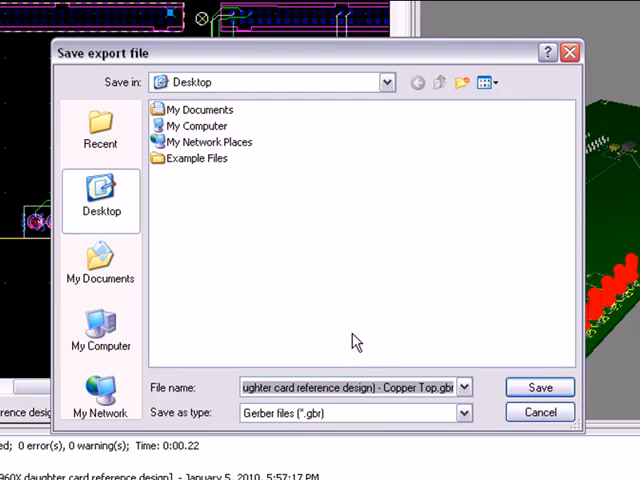
pyautogui.moveTo(478, 368)
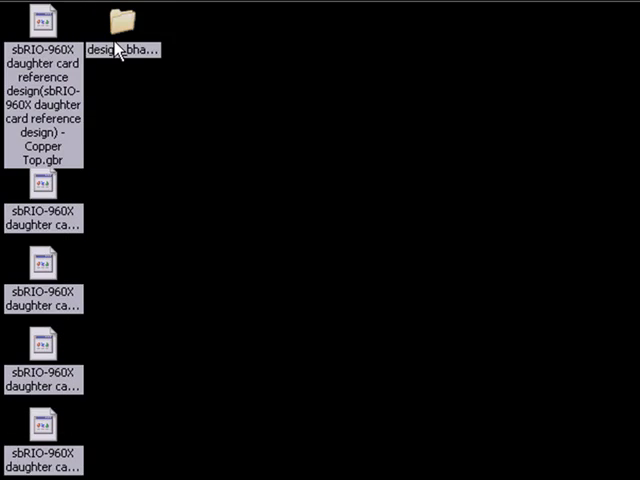
# Step: Compress the design folder into design_bhavesh.zip via Send To > Compressed (zipped) Folder
pyautogui.rightClick(120, 22)
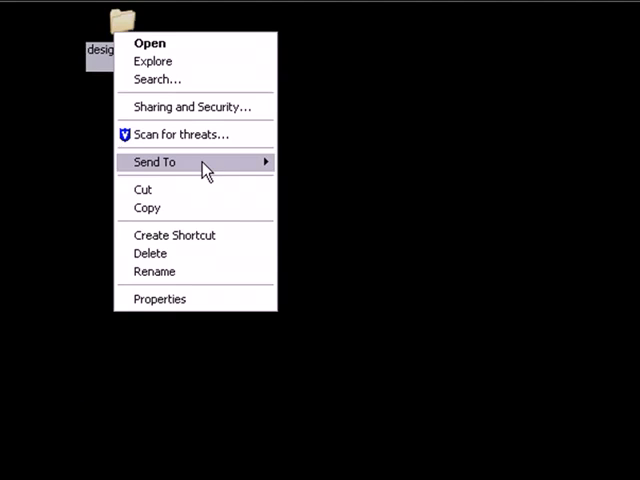
pyautogui.click(328, 172)
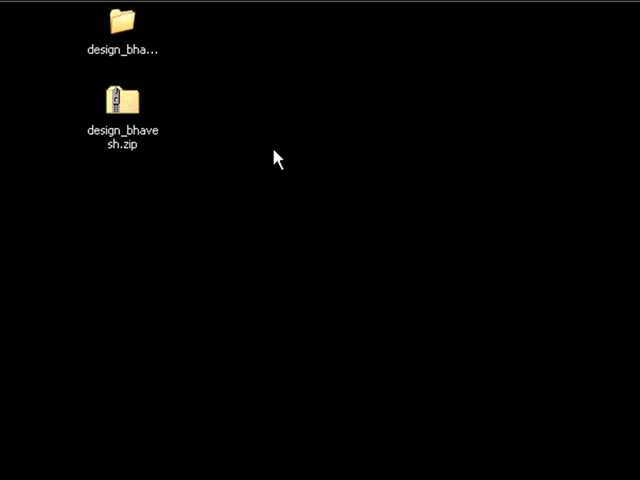
pyautogui.click(120, 110)
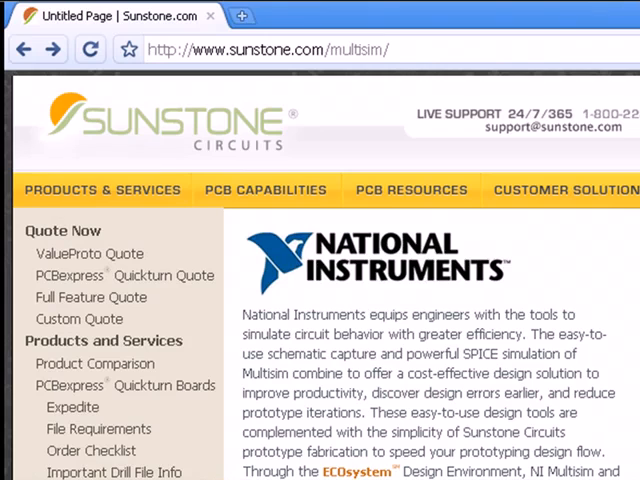
# Step: Scroll the Multisim page to the Sunstone Fabrication Choices: ValueProto, PCBexpress and Full Feature
pyautogui.scroll(-3)
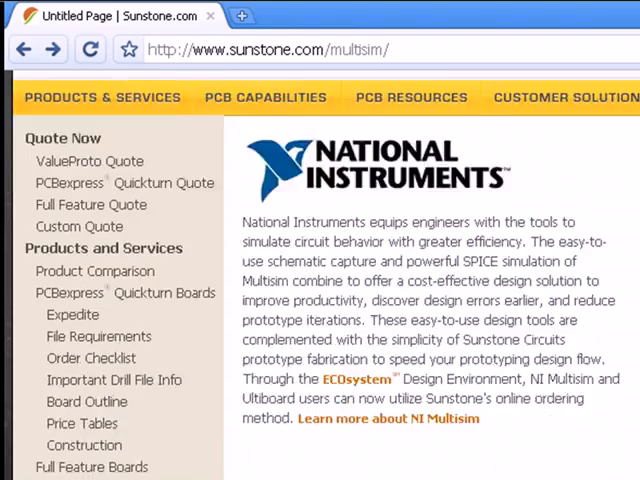
pyautogui.scroll(-3)
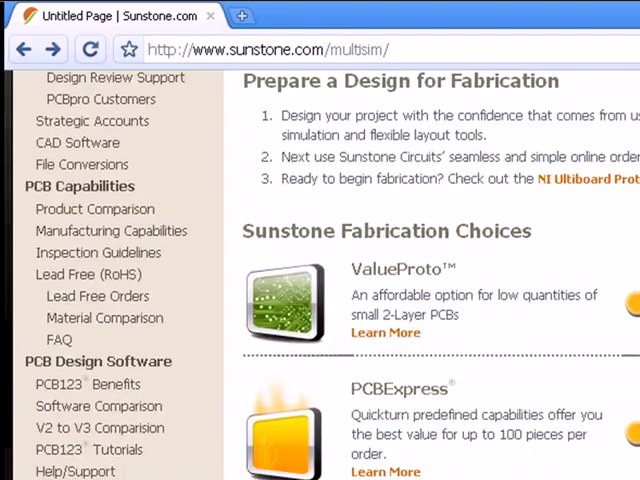
pyautogui.scroll(-3)
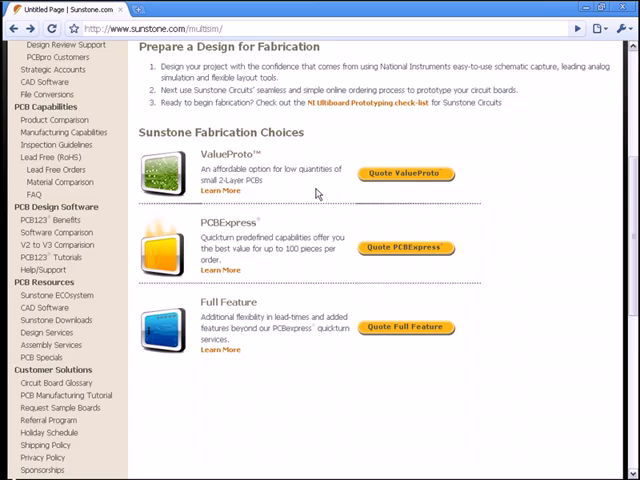
pyautogui.moveTo(316, 260)
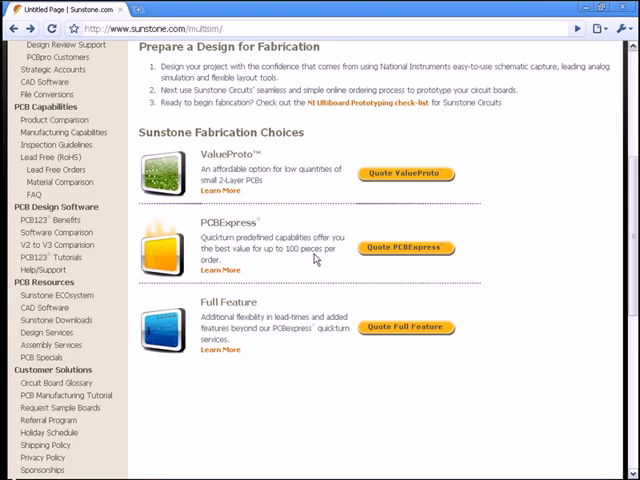
pyautogui.moveTo(406, 248)
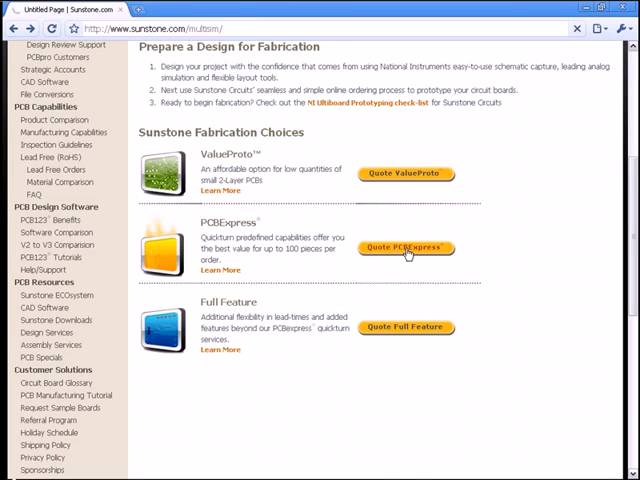
# Step: Go to the PCBexpress Quickturn Service quote page and view its board options and order form
pyautogui.click(404, 246)
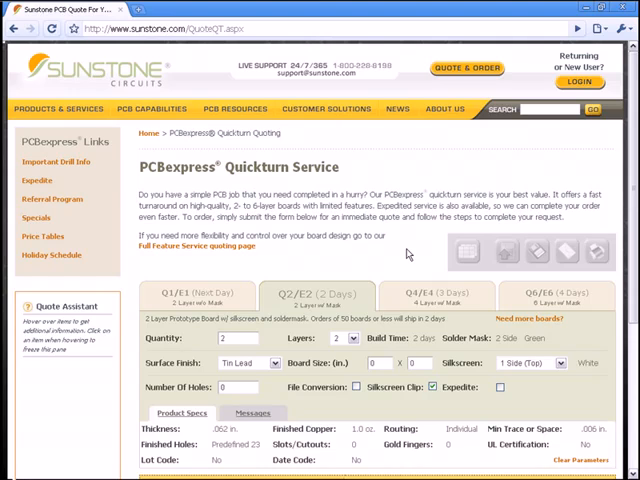
pyautogui.scroll(-3)
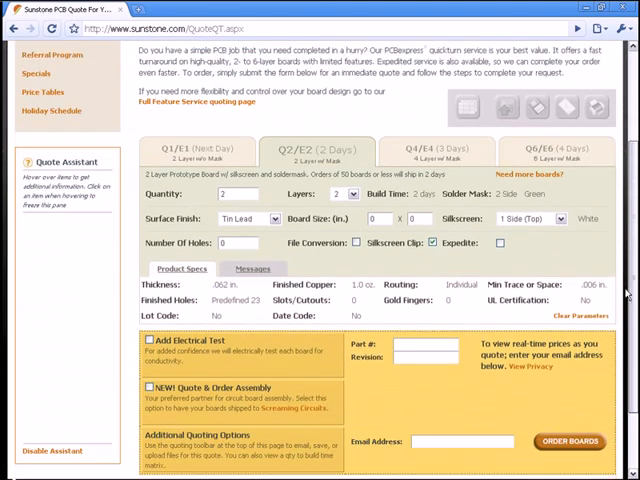
pyautogui.scroll(-3)
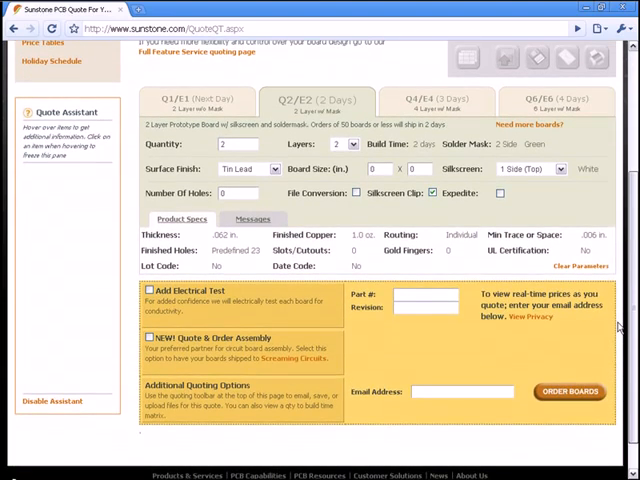
pyautogui.moveTo(504, 290)
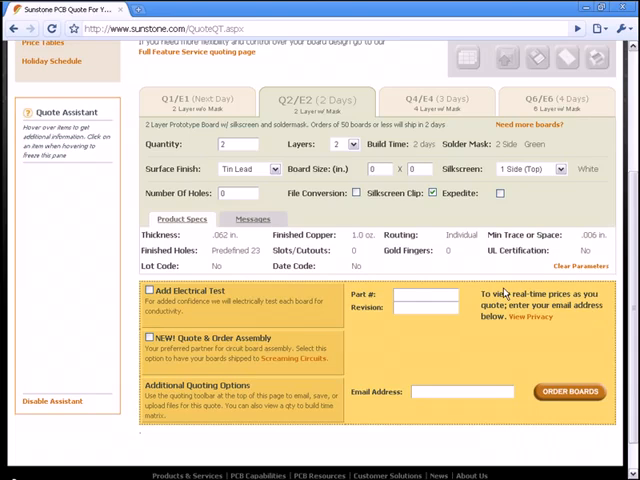